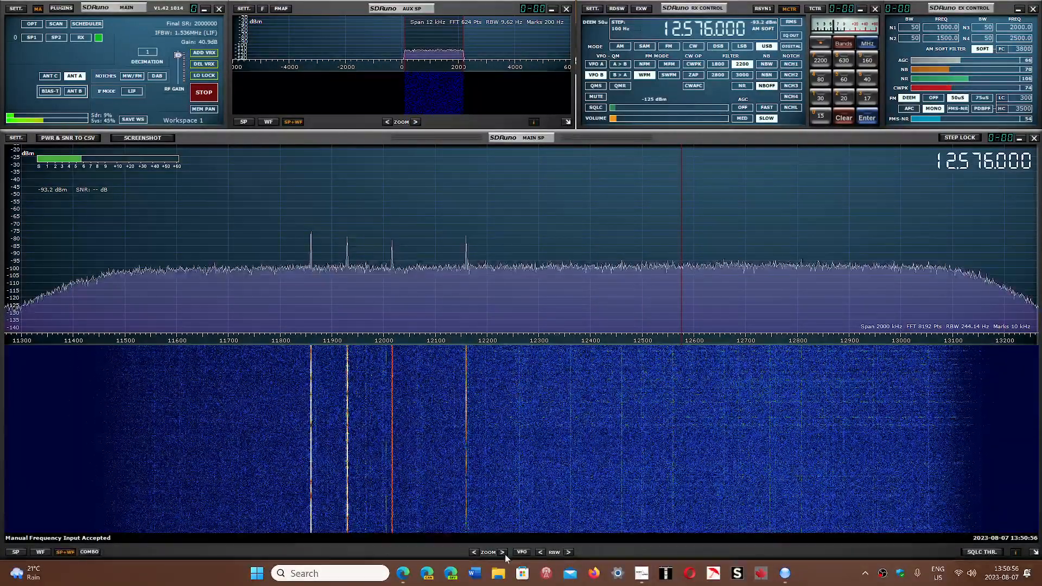
Zoom the spectrum in twice around 12576 kHz, then switch to the GMDSS frequencies web page in Edge.
left_click(502, 551)
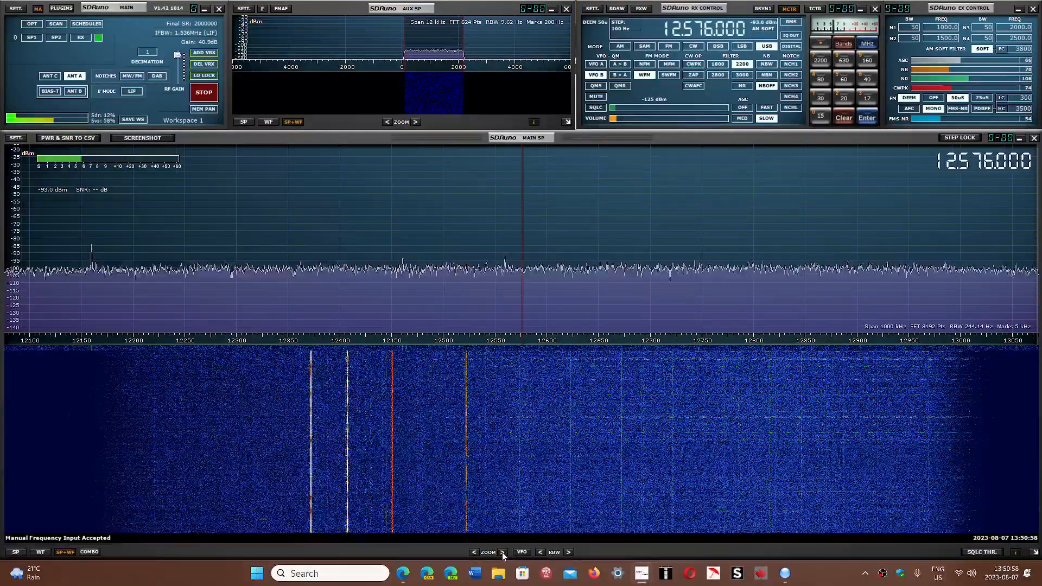
left_click(501, 553)
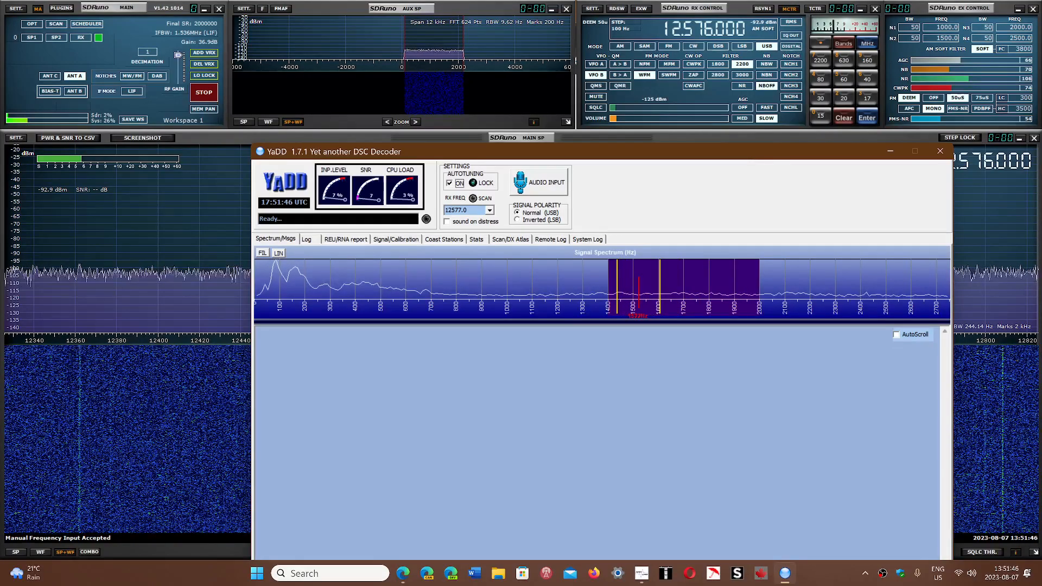
left_click(403, 573)
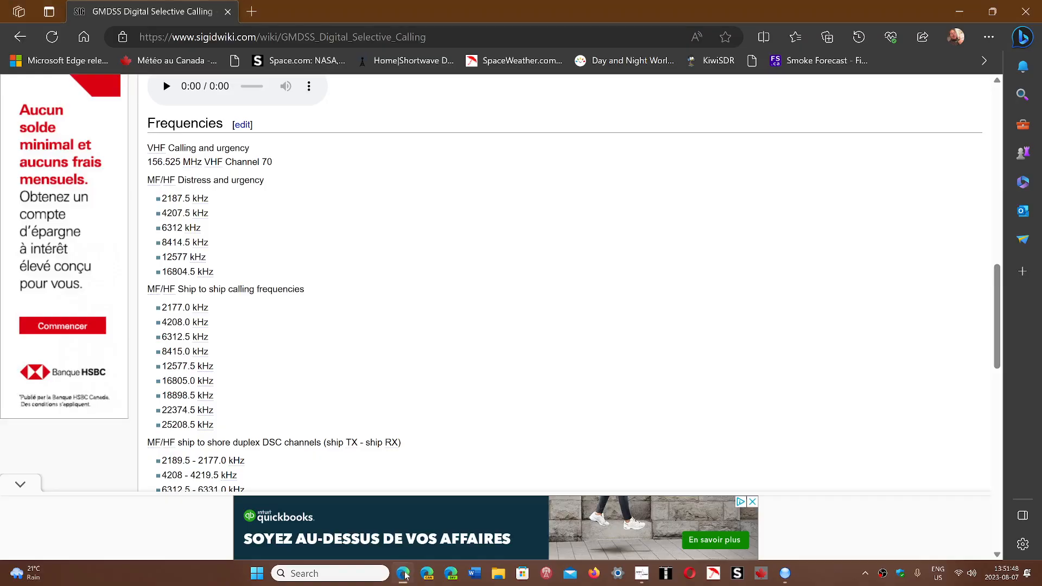
mouse_move(401, 287)
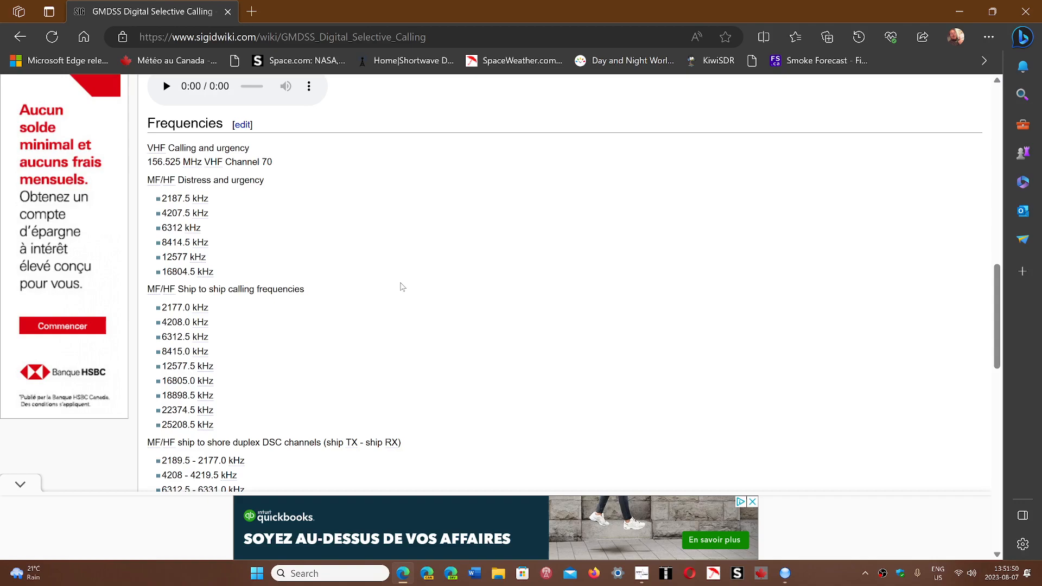
Play the HF DSC audio sample for a few seconds, pause it, and return to the top of the page.
scroll("up", 3)
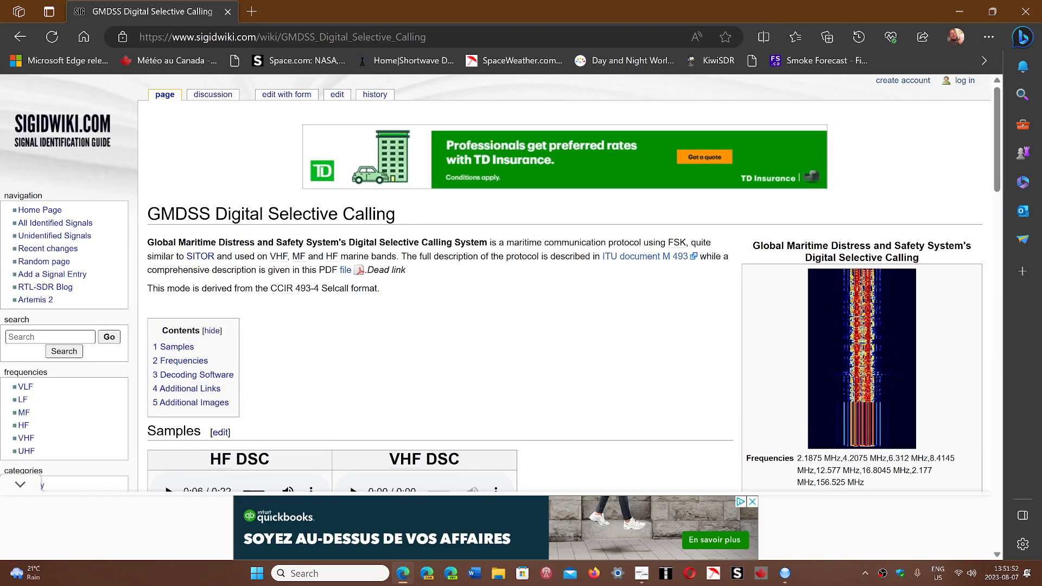
scroll("down", 3)
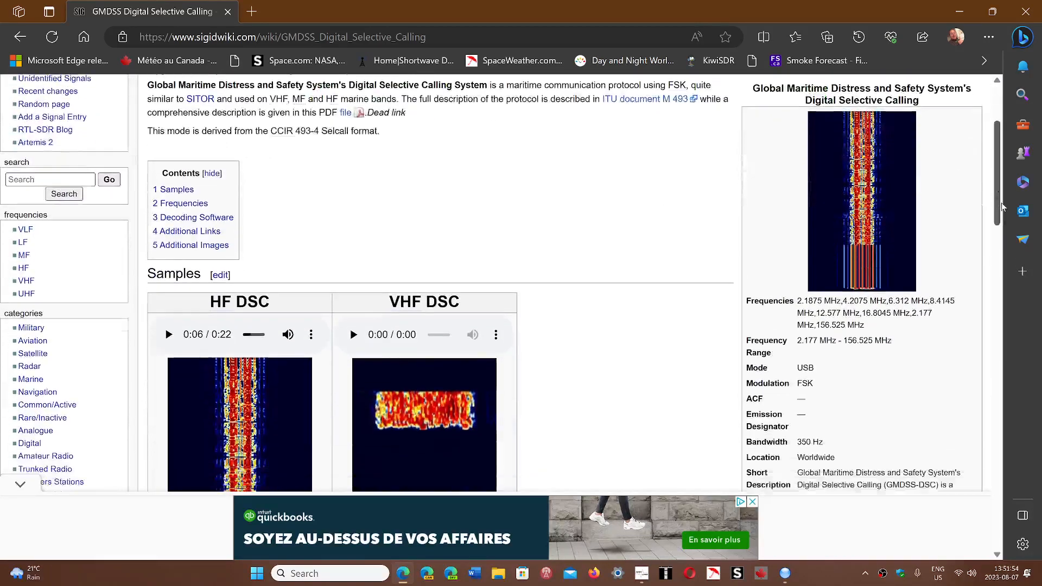
scroll("down", 3)
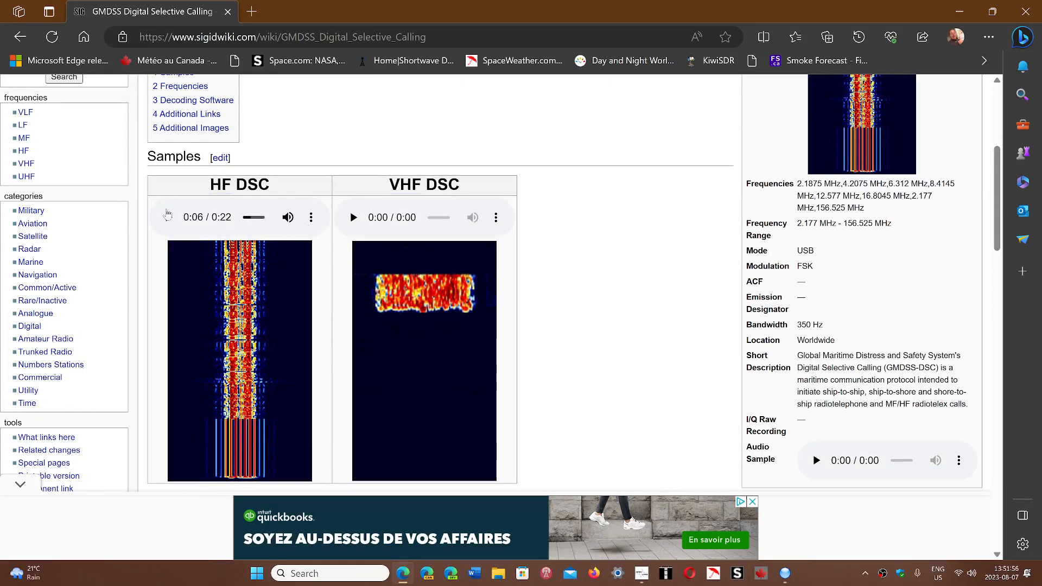
left_click(167, 217)
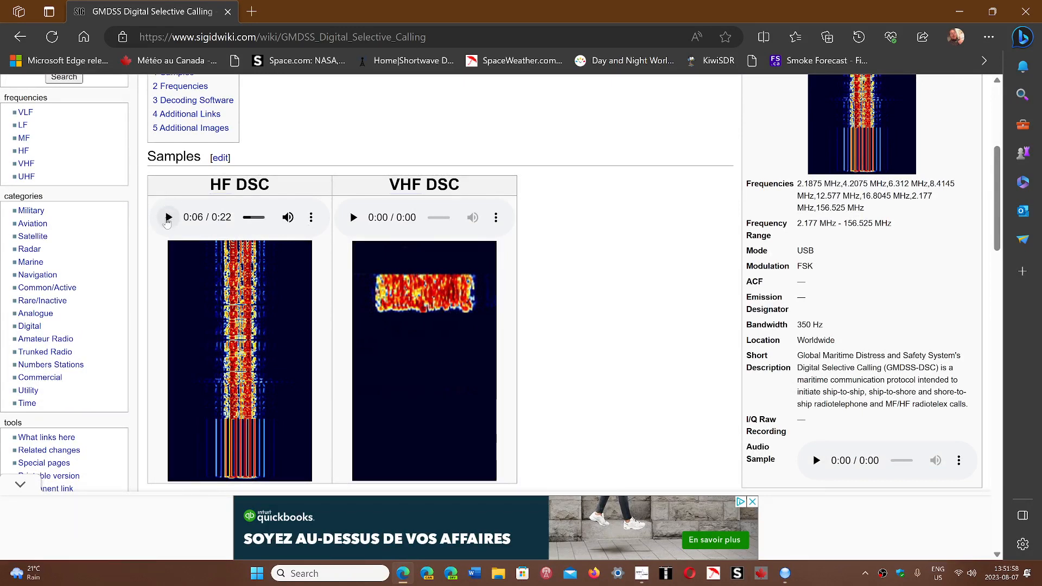
left_click(167, 217)
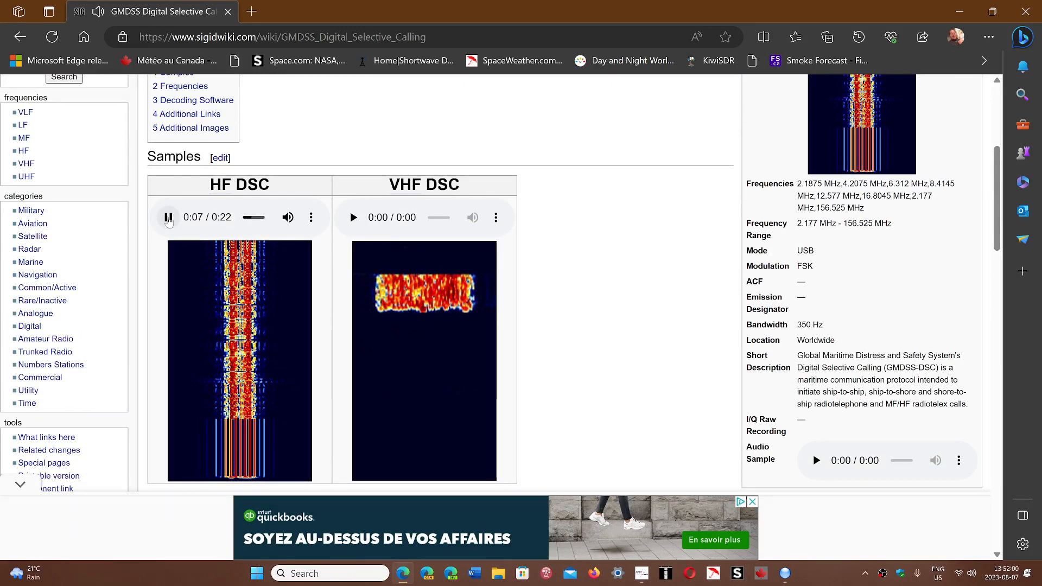
left_click(168, 217)
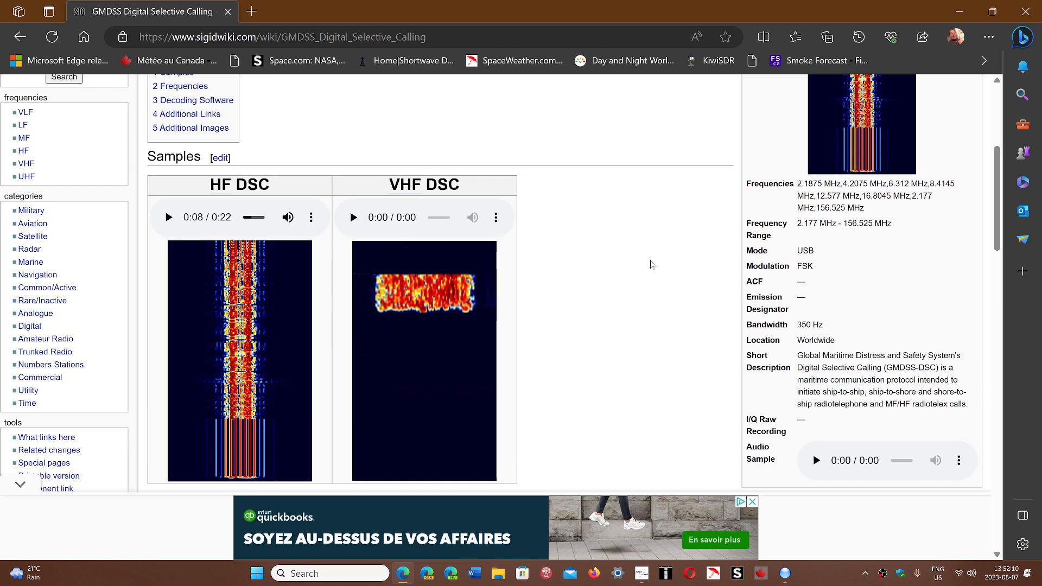
mouse_move(628, 299)
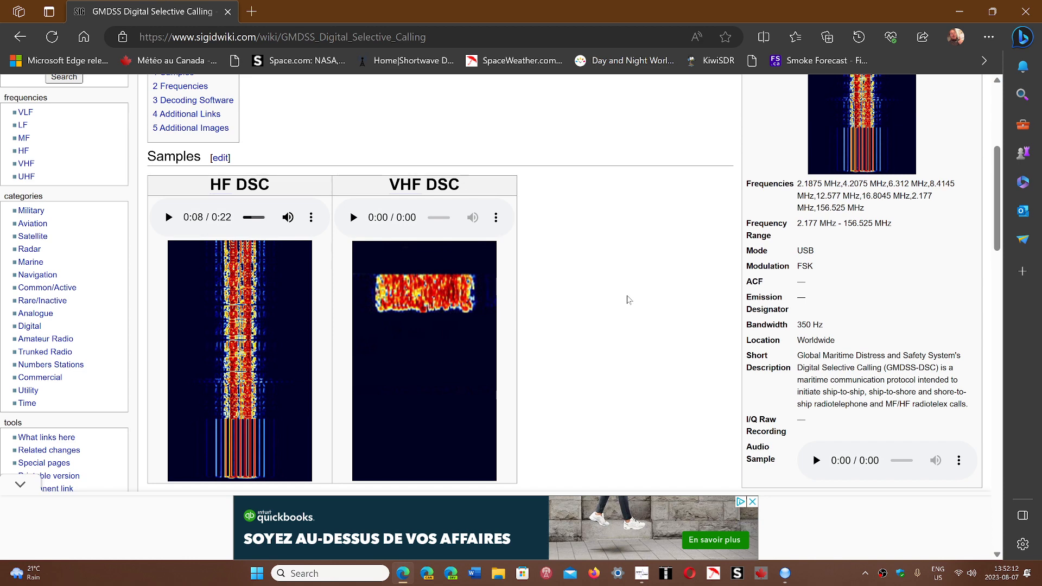
scroll("up", 3)
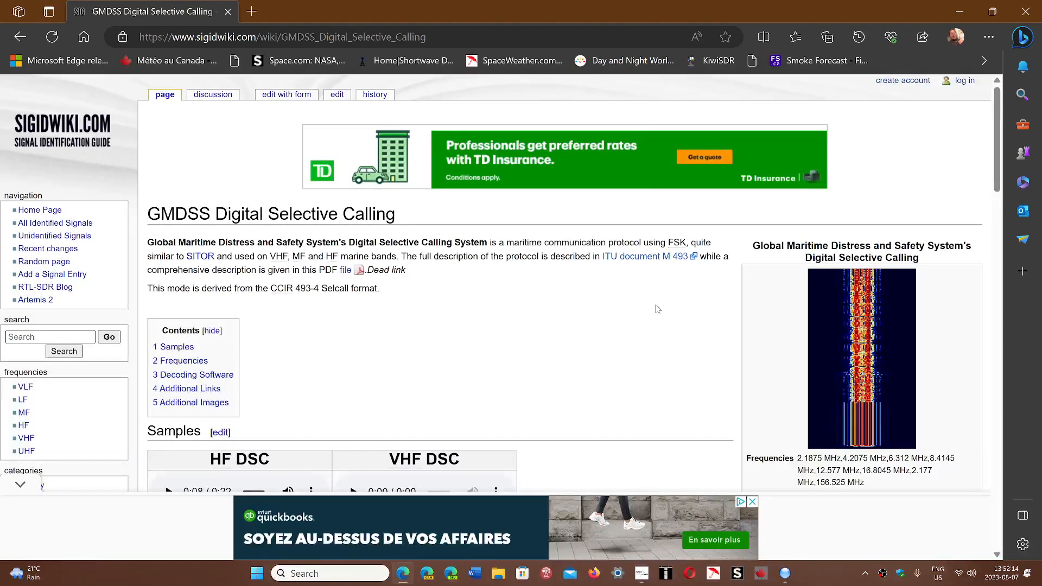
Scroll to the Frequencies section listing 12577 kHz and bring the YaDD decoder window forward.
scroll("down", 3)
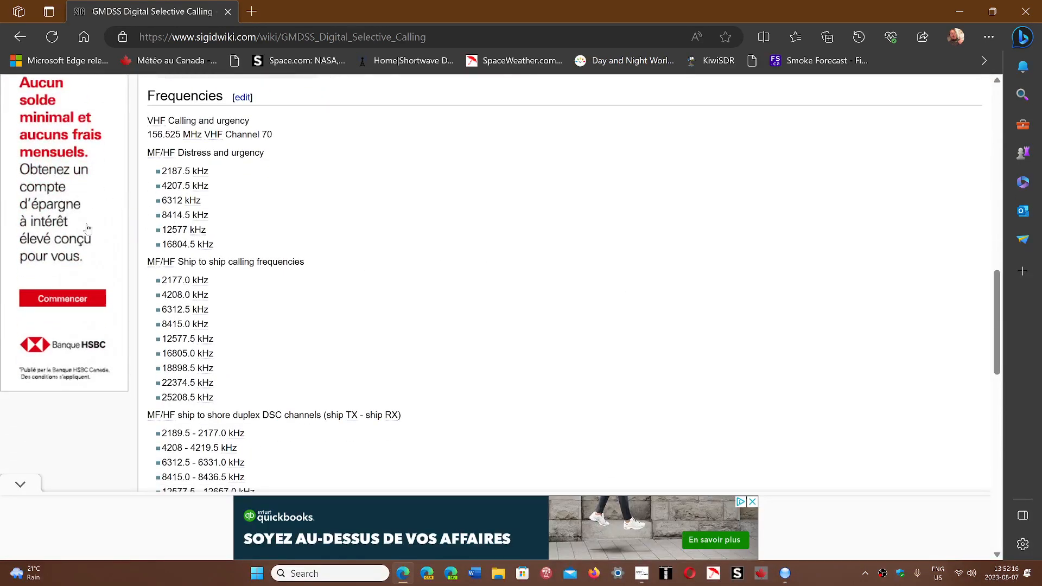
mouse_move(484, 318)
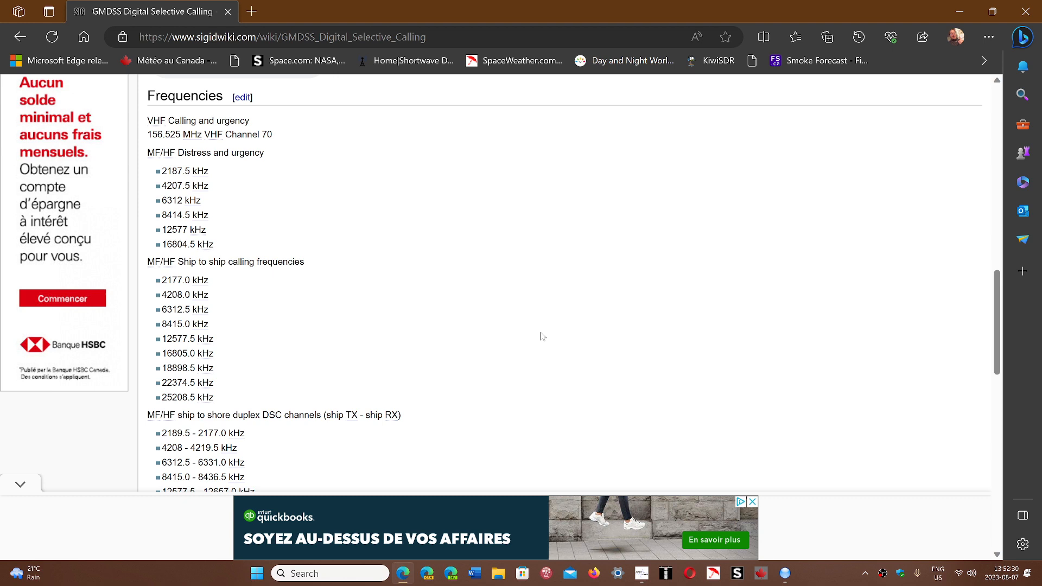
mouse_move(614, 340)
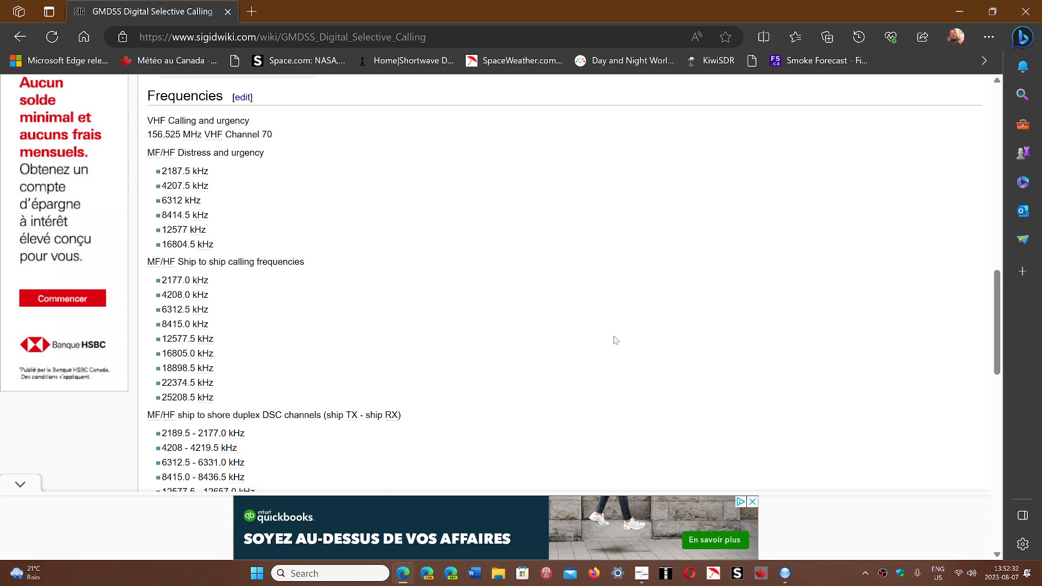
mouse_move(519, 338)
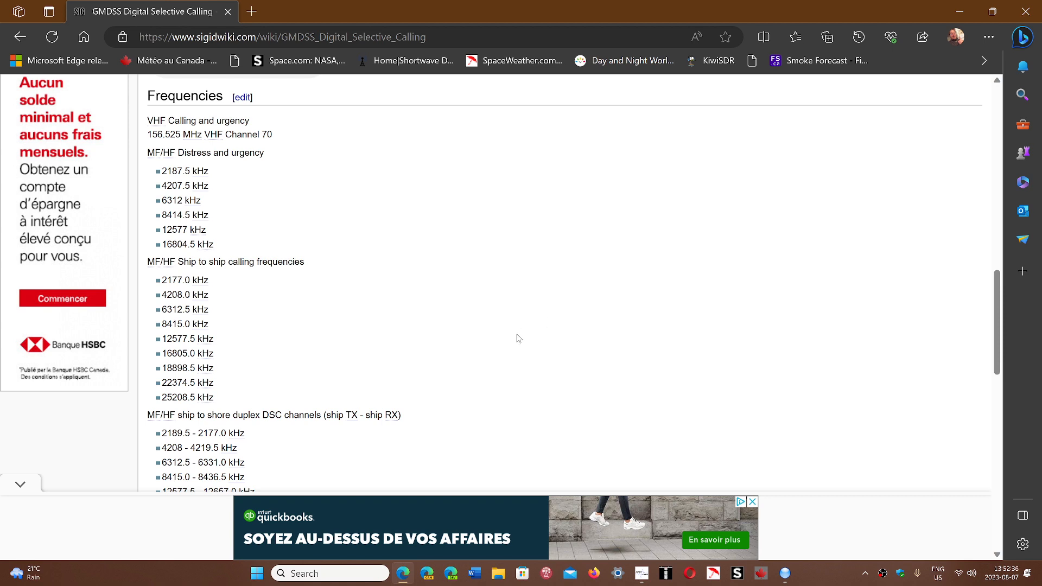
mouse_move(832, 515)
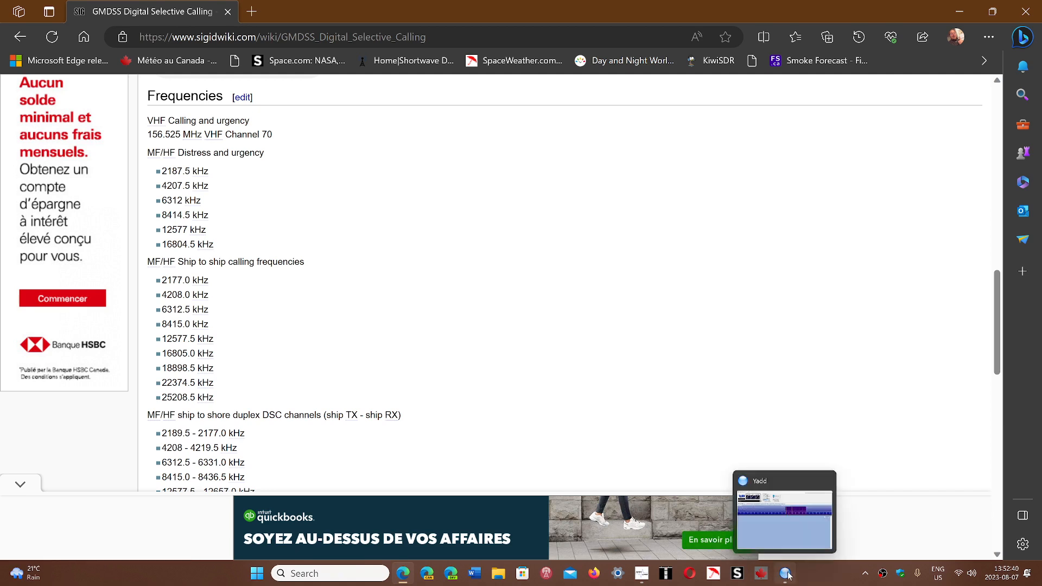
left_click(784, 510)
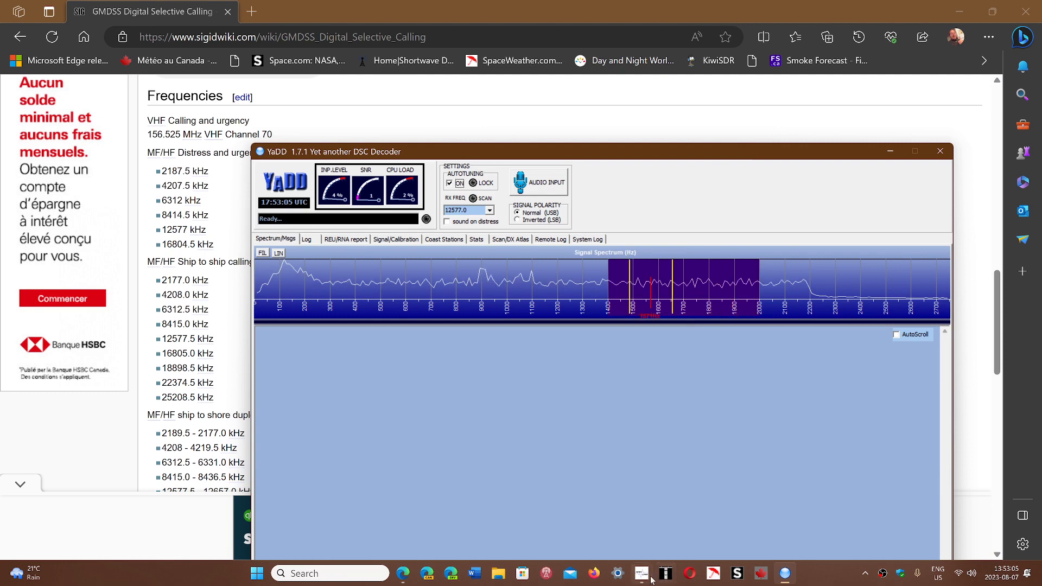
mouse_move(640, 573)
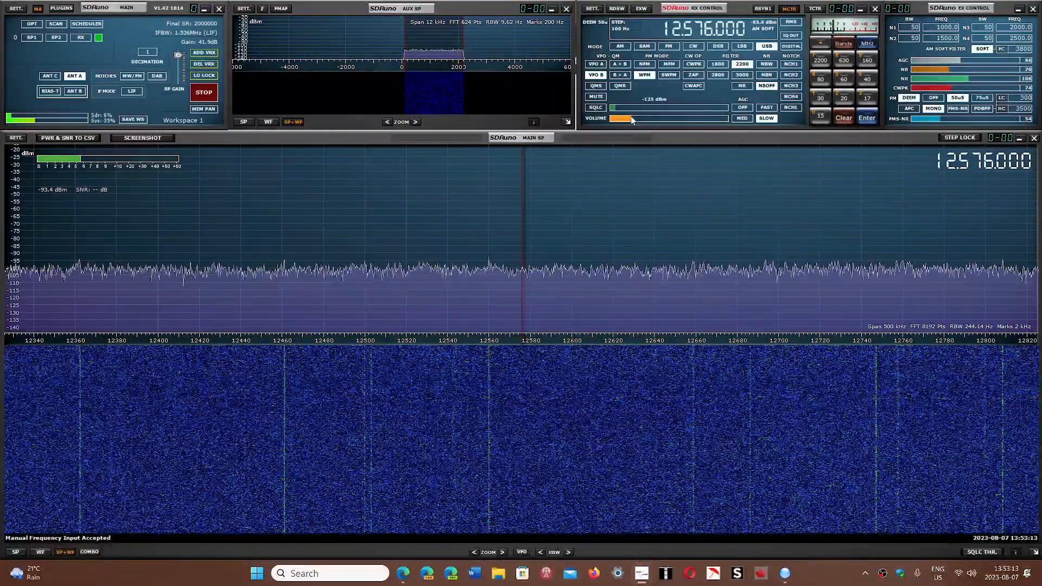
mouse_move(658, 128)
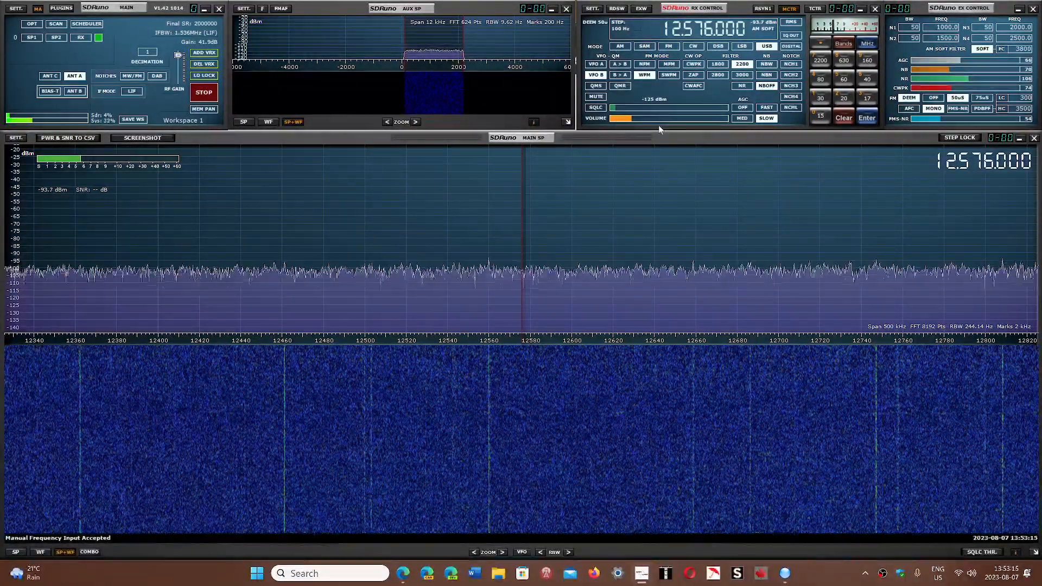